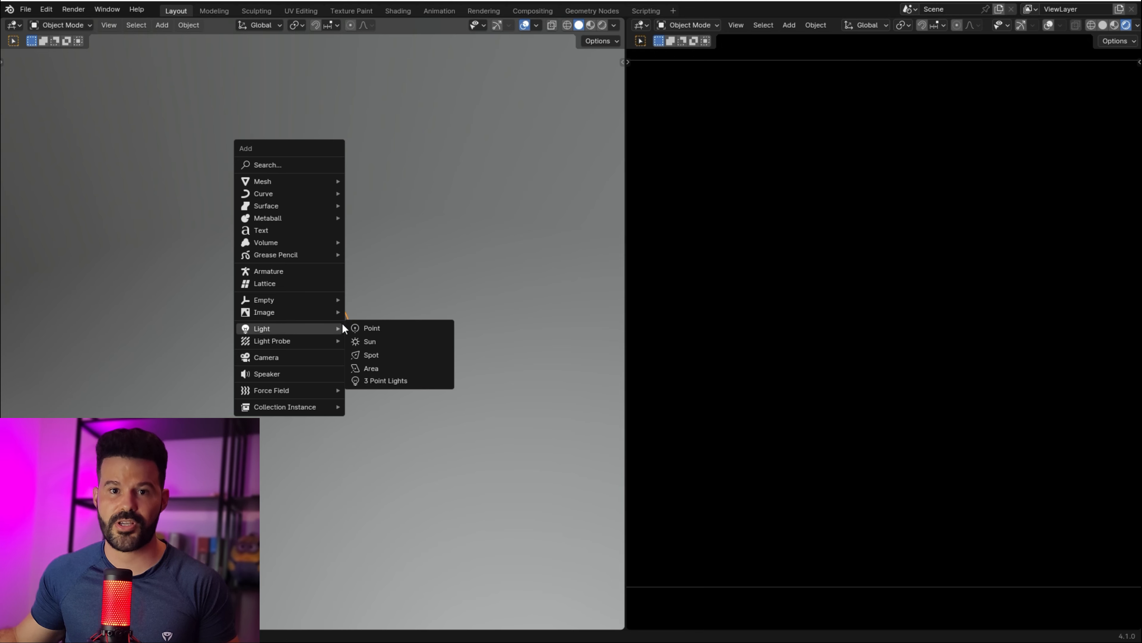
# Add a 3 Point Lights rig around the selected bust via the Add menu
pyautogui.click(385, 380)
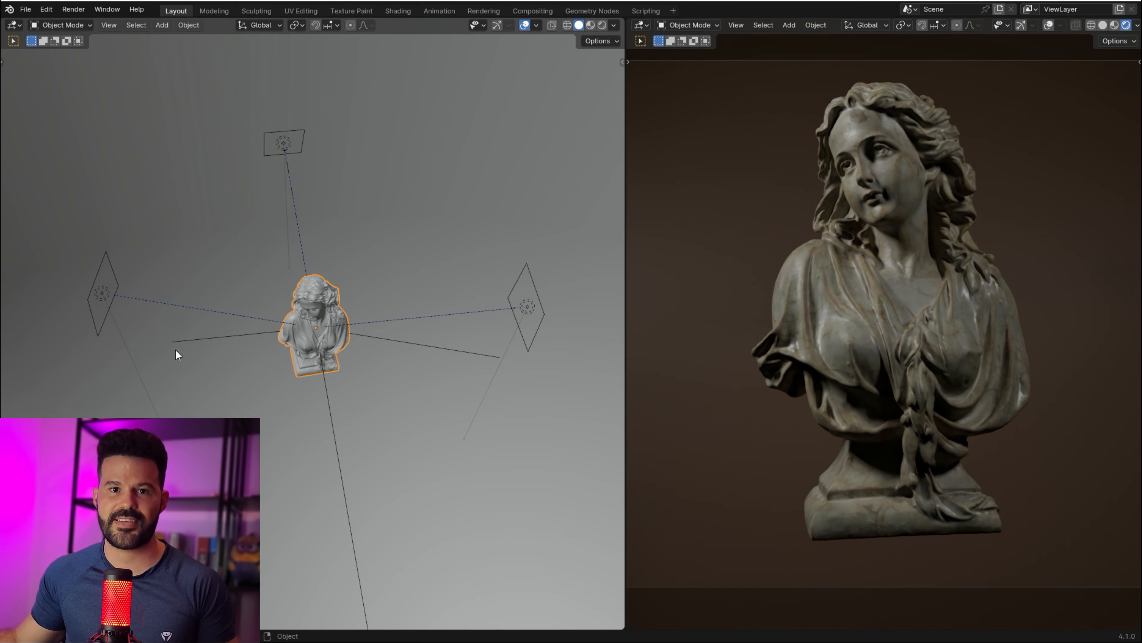
pyautogui.moveTo(222, 338)
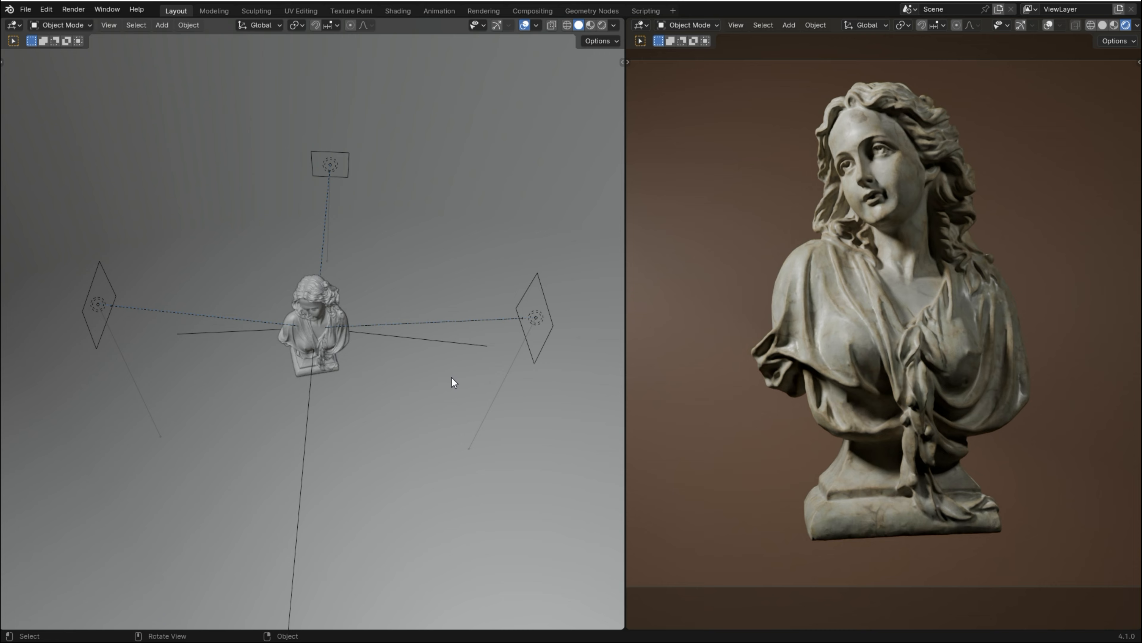
pyautogui.click(99, 303)
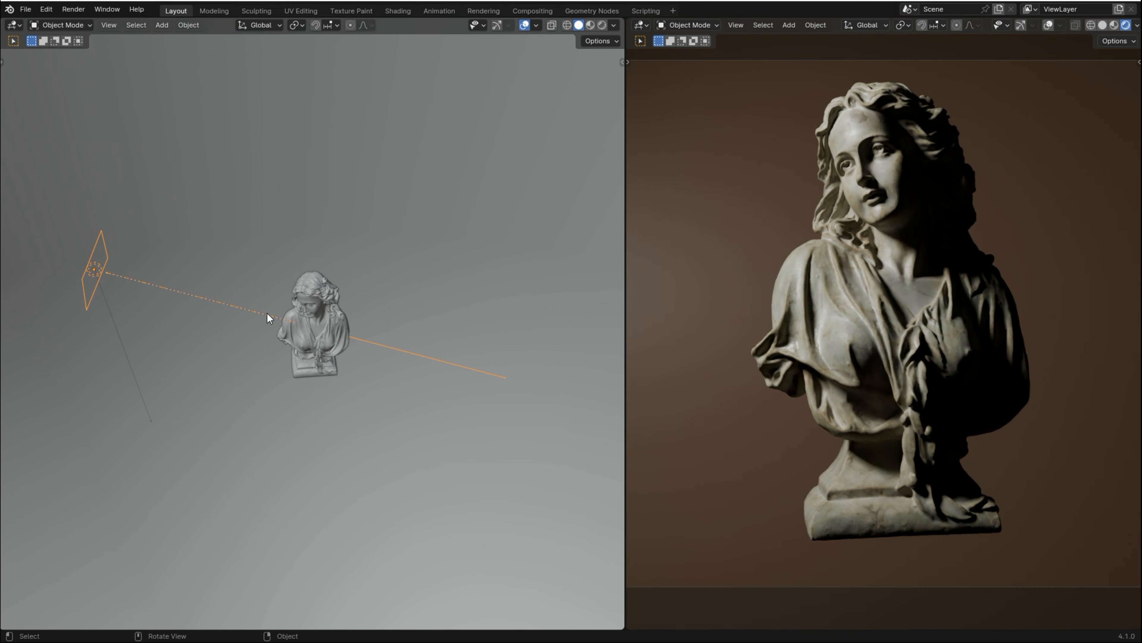
pyautogui.moveTo(298, 347)
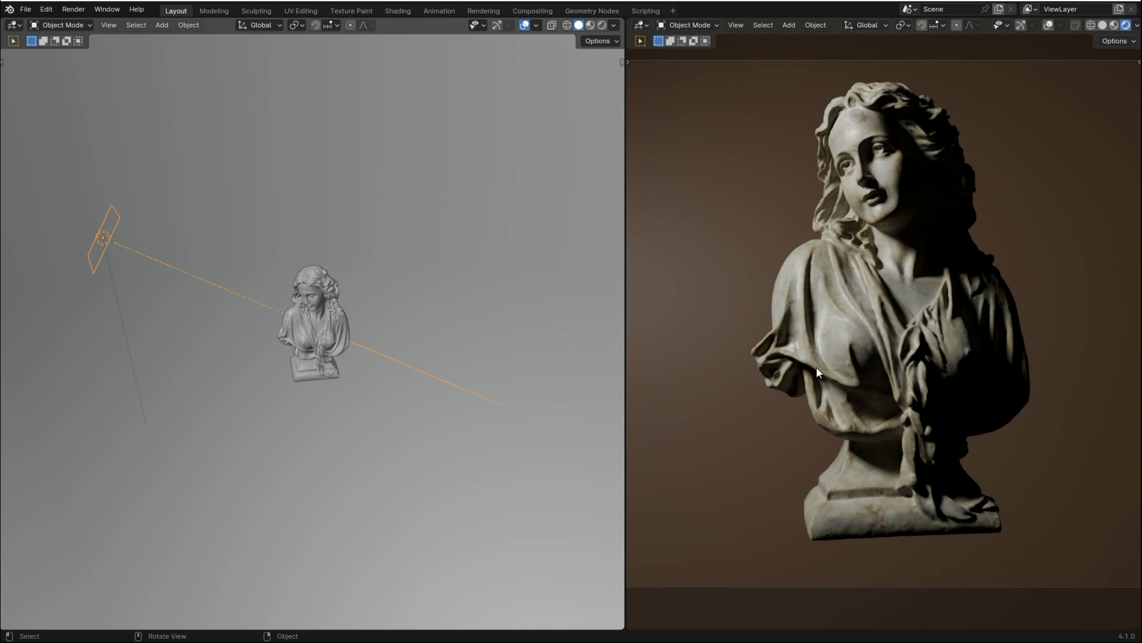
pyautogui.moveTo(903, 297)
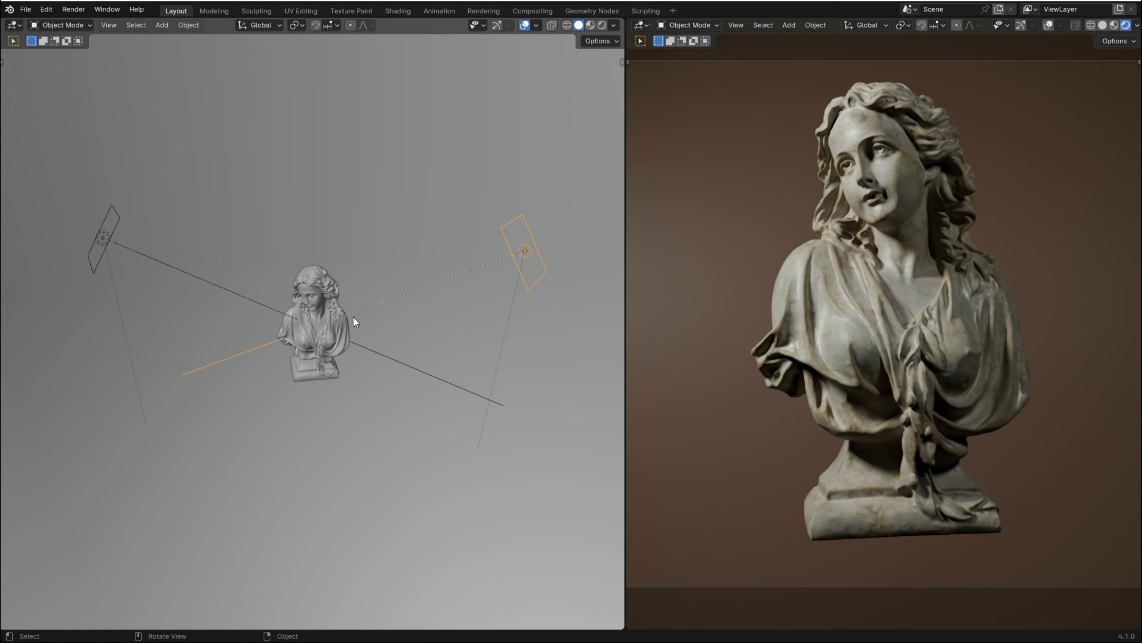
pyautogui.moveTo(305, 321)
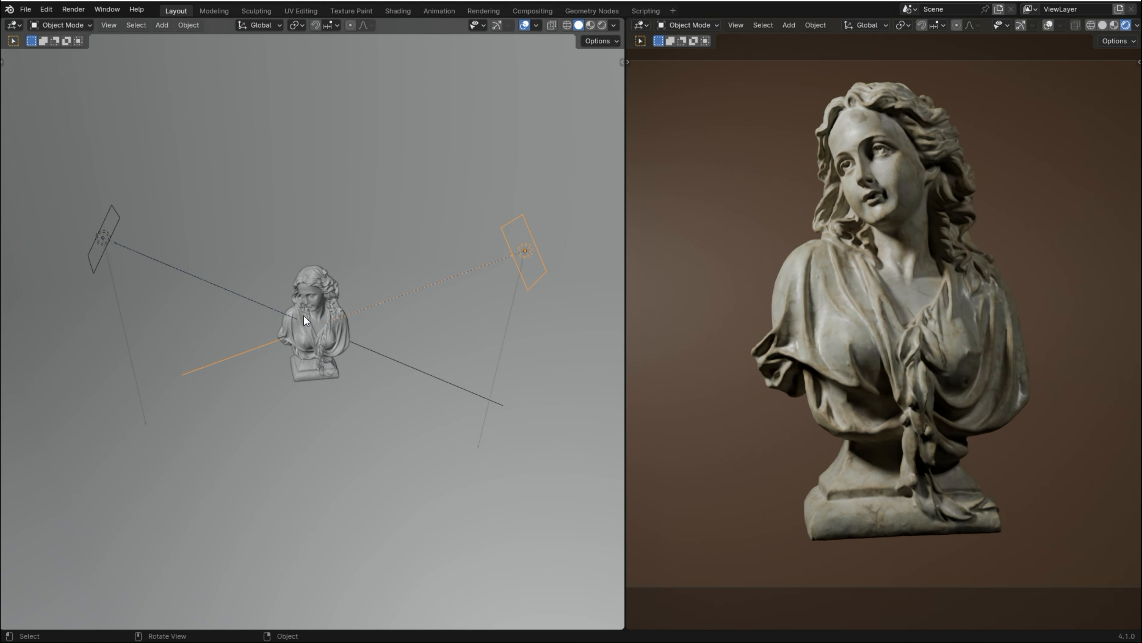
pyautogui.moveTo(933, 202)
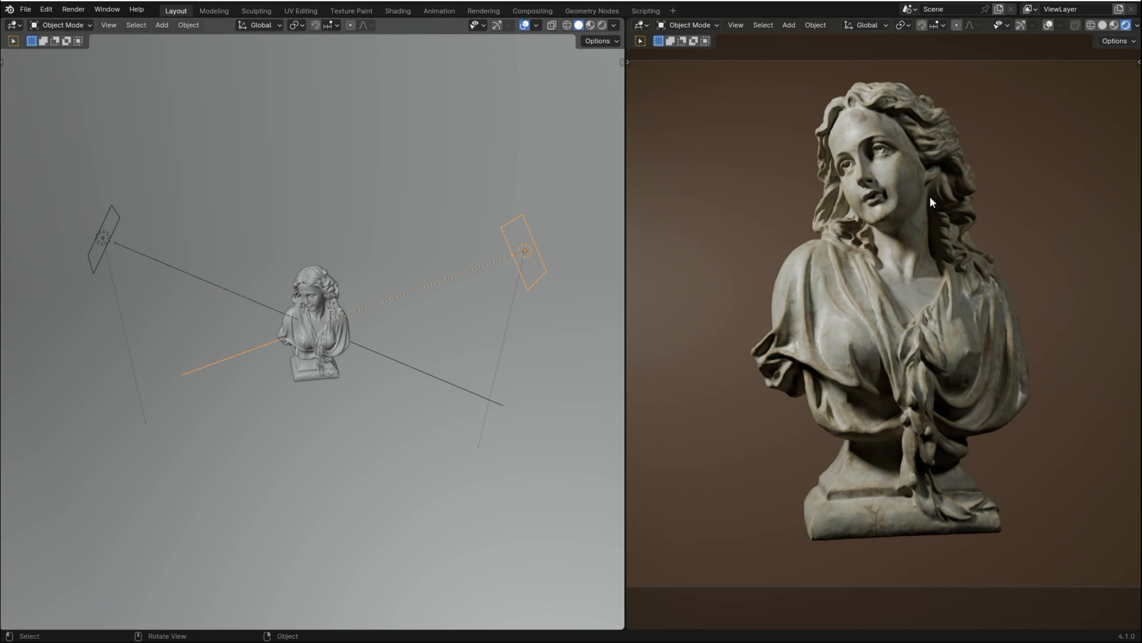
pyautogui.moveTo(918, 166)
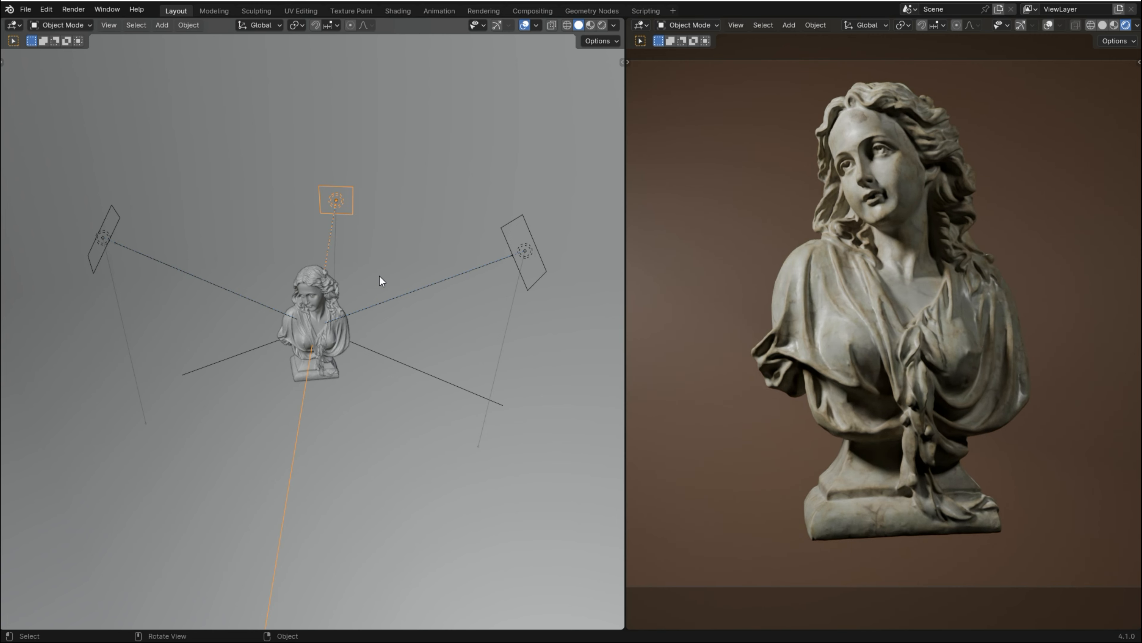
pyautogui.moveTo(332, 236)
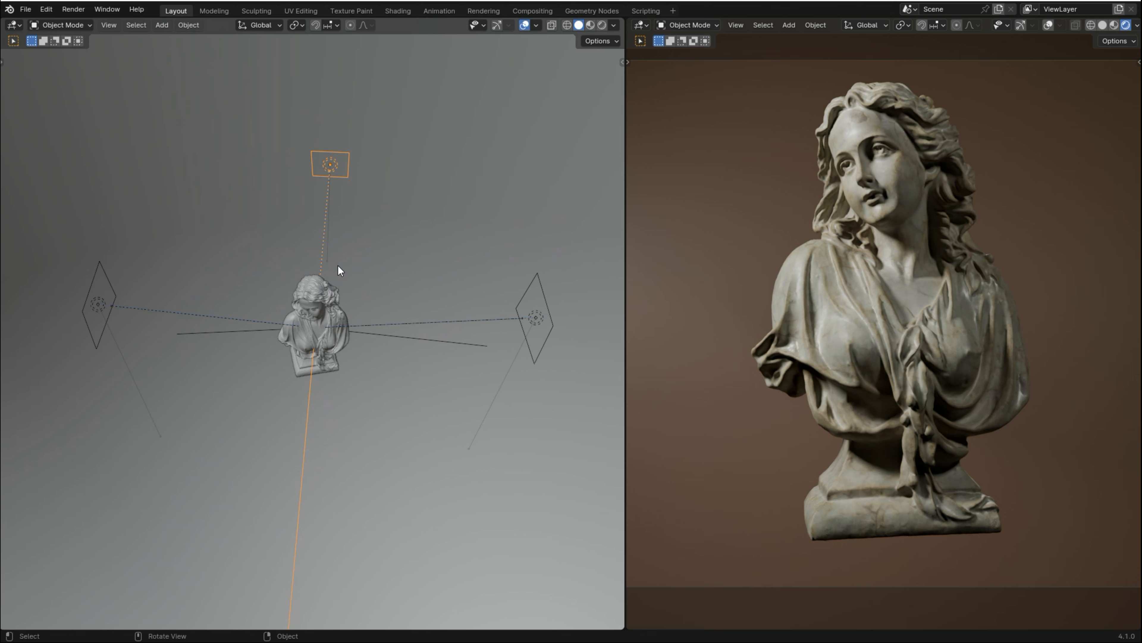
pyautogui.moveTo(338, 261)
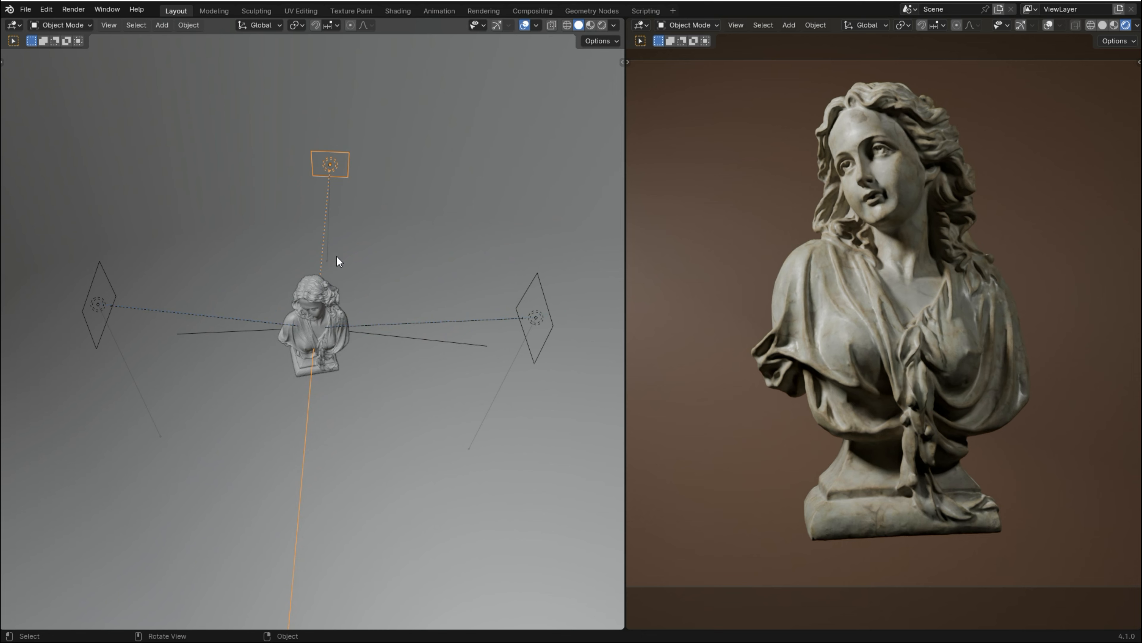
pyautogui.moveTo(338, 247)
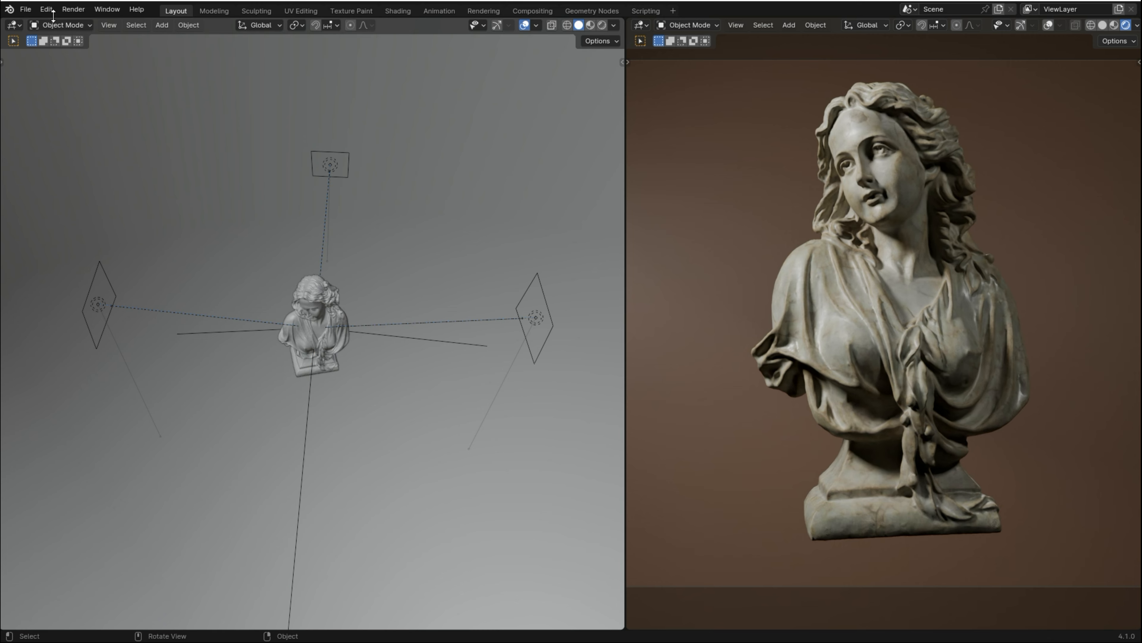
# In Preferences > Add-ons, filter the list with the search text 'ligh'
pyautogui.click(45, 9)
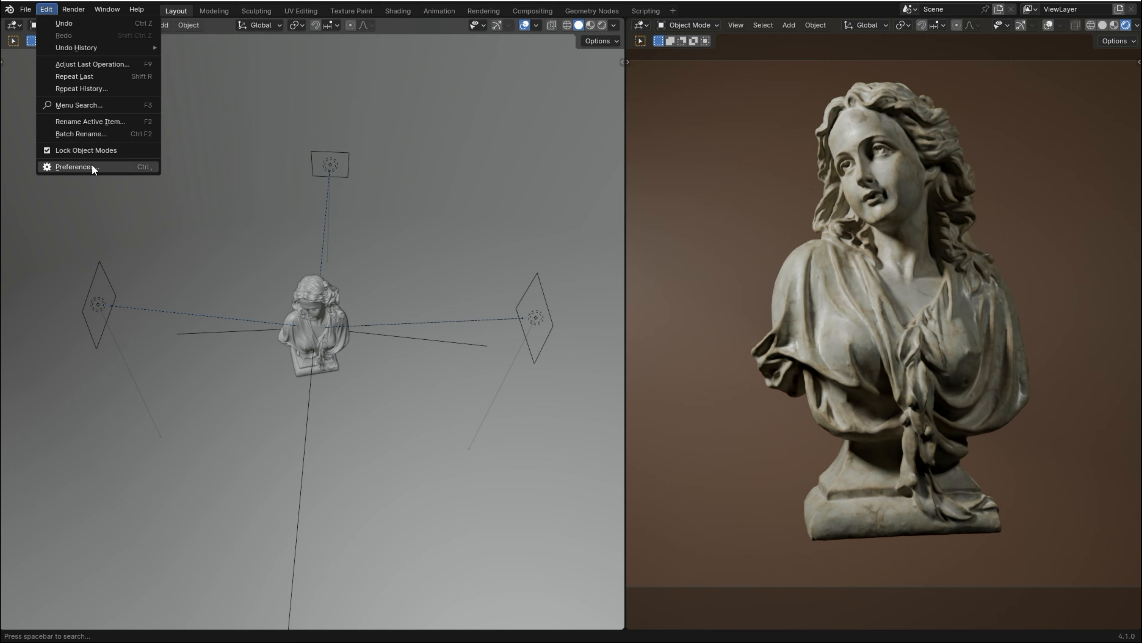
pyautogui.click(73, 166)
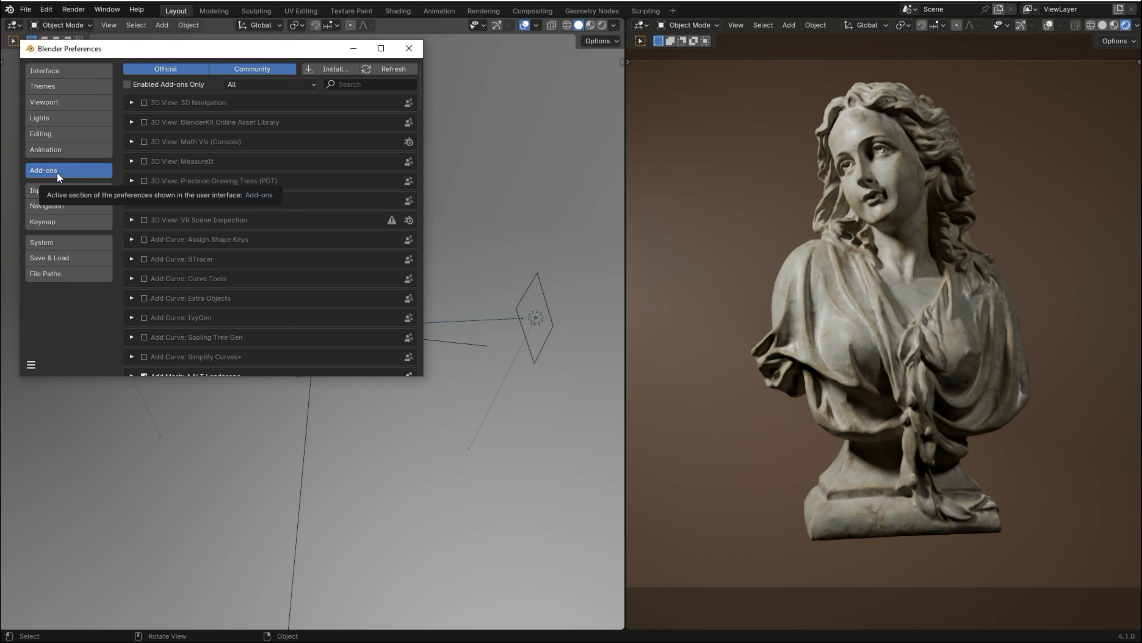
pyautogui.click(368, 83)
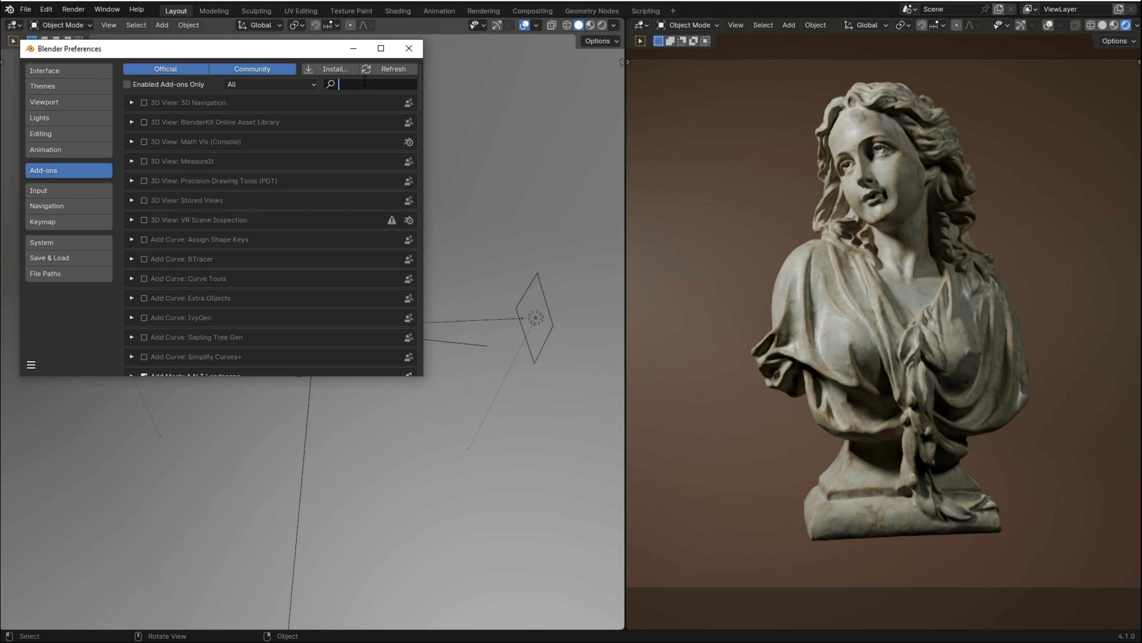
pyautogui.write('ligh')
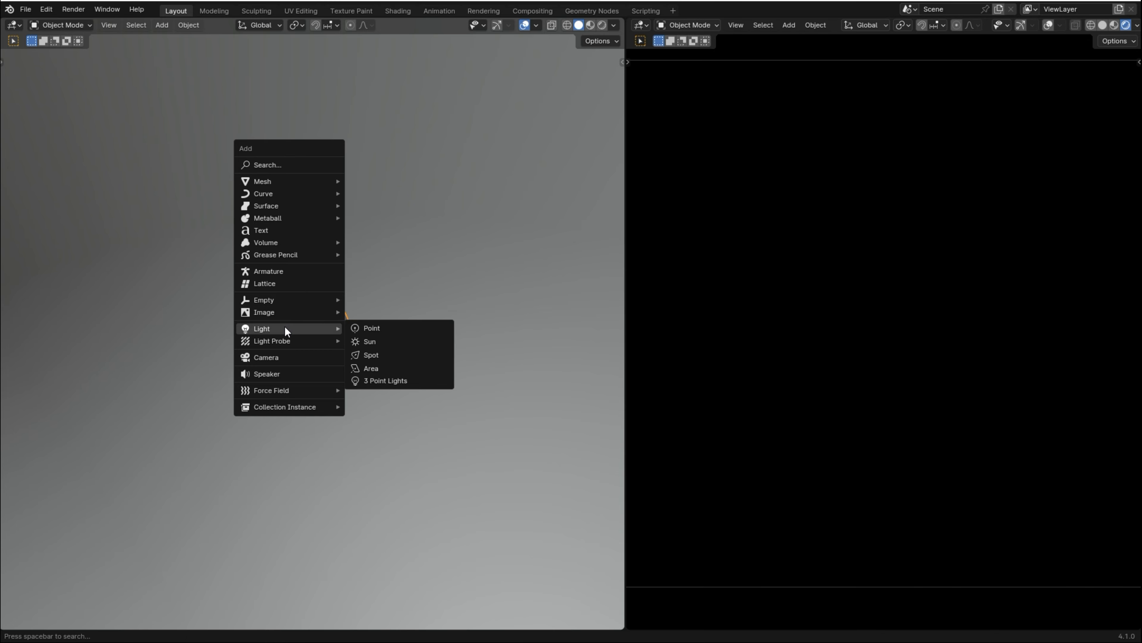
pyautogui.moveTo(385, 380)
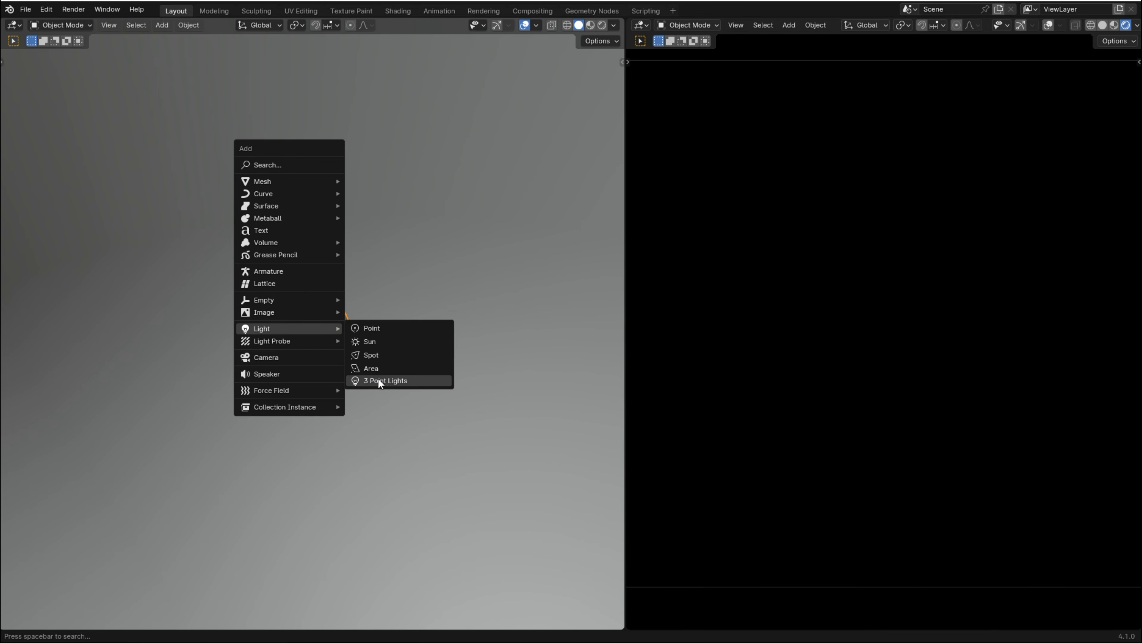
# Add the 3 Point Lights rig again so its Tri-Lighting Creator panel appears
pyautogui.click(385, 380)
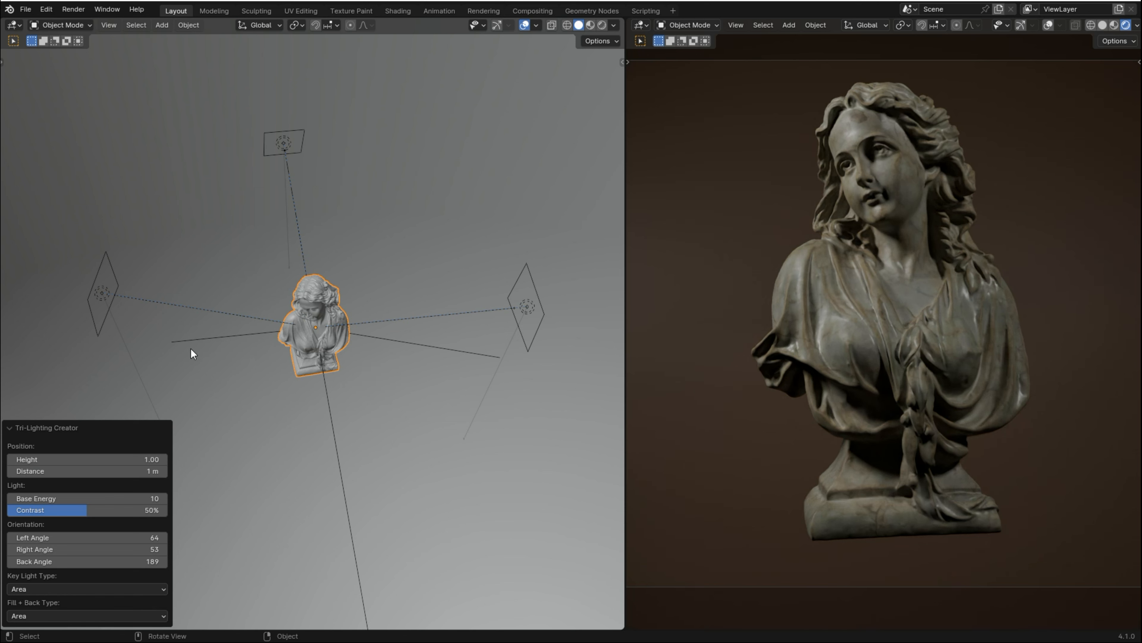
pyautogui.moveTo(90, 447)
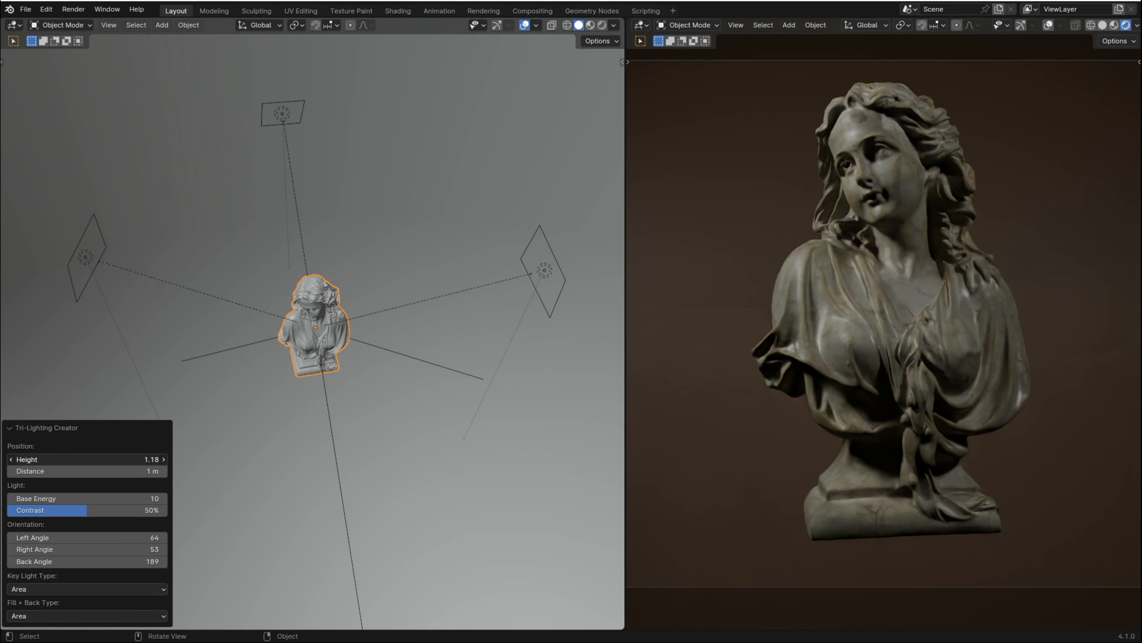
# Adjust the rig height and enter 30 in the Tri-Lighting Creator settings
pyautogui.moveTo(110, 459); pyautogui.dragTo(88, 458)
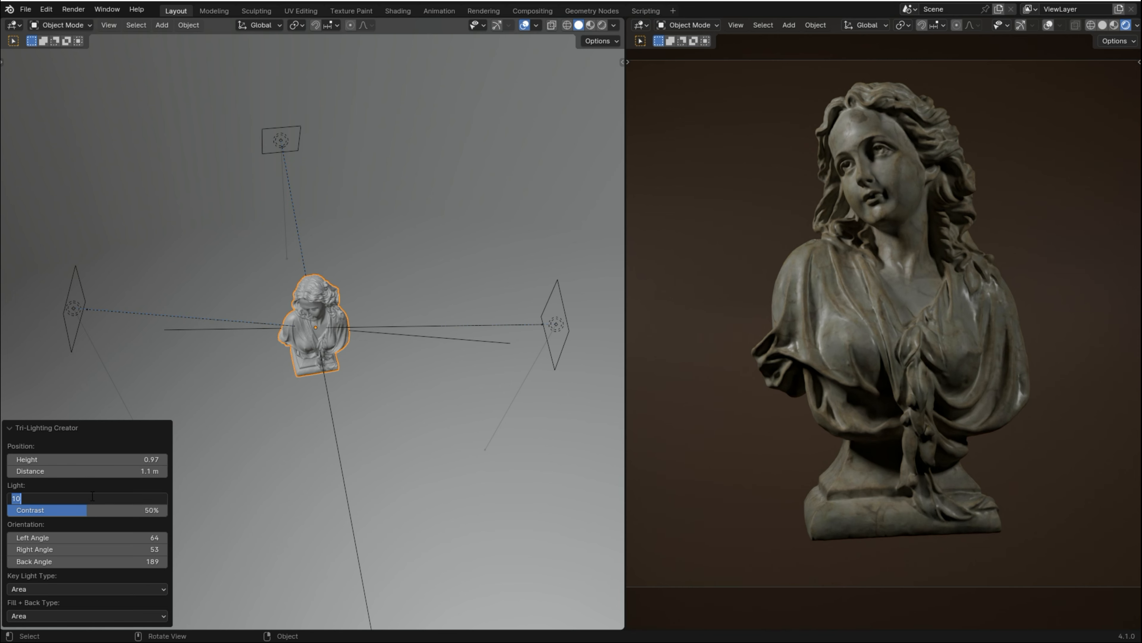
pyautogui.write('30')
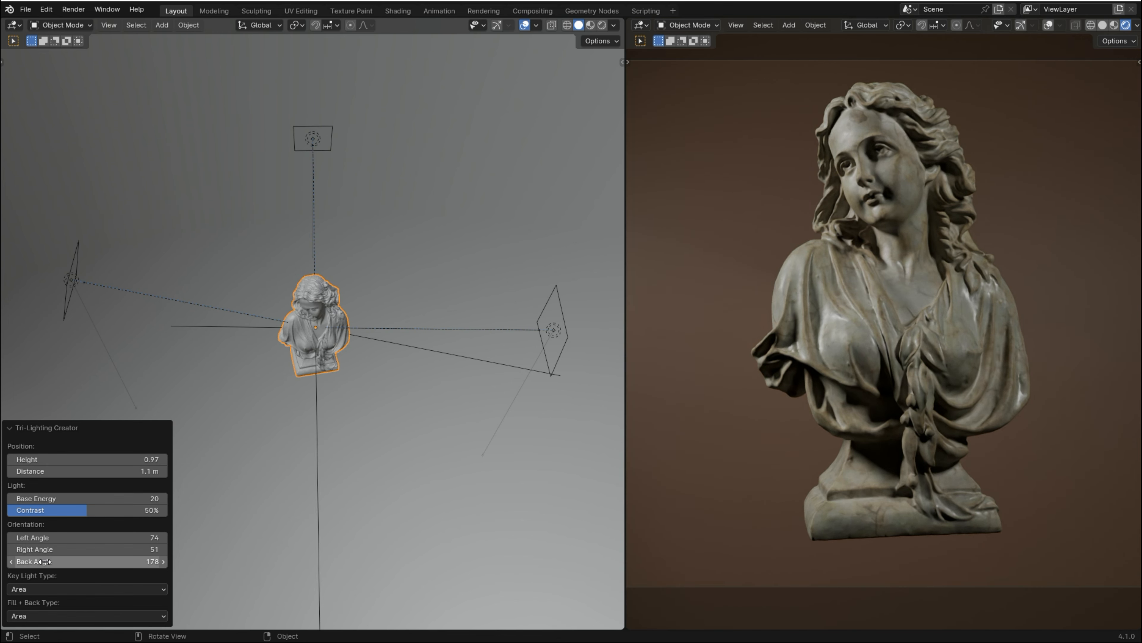
# Set the key light and the fill/back lights to Area type
pyautogui.click(86, 587)
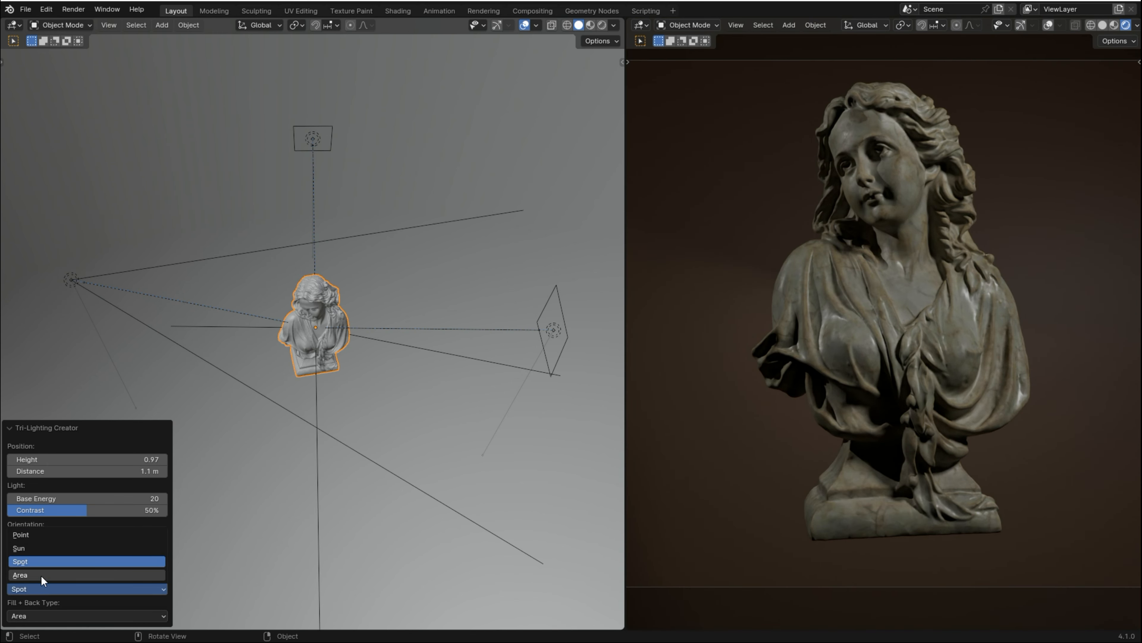
pyautogui.click(20, 574)
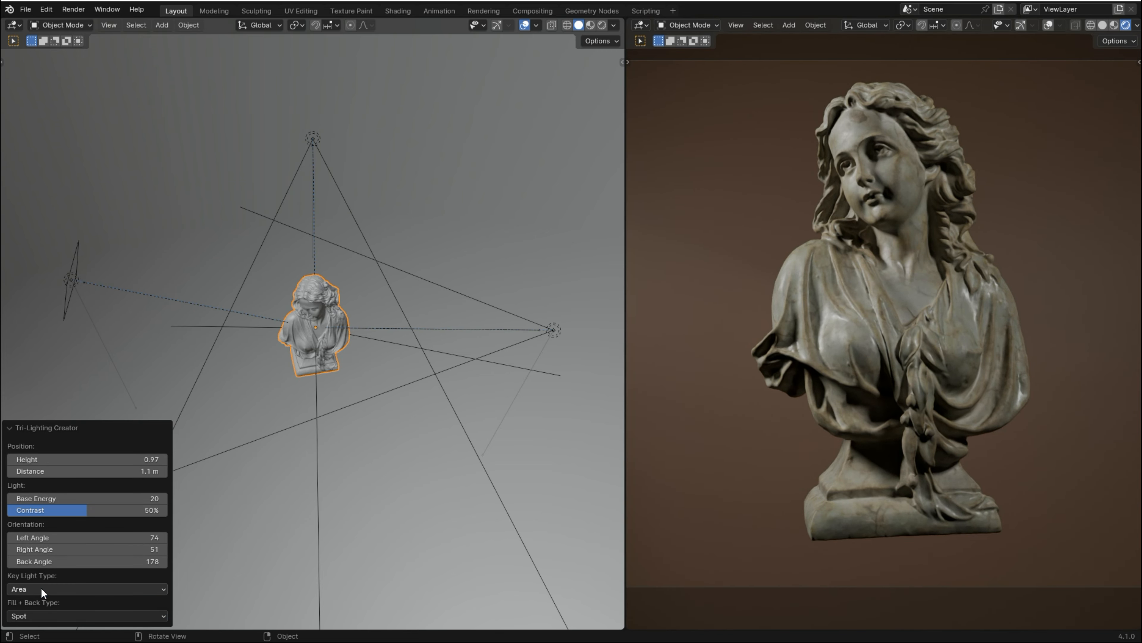
pyautogui.click(86, 616)
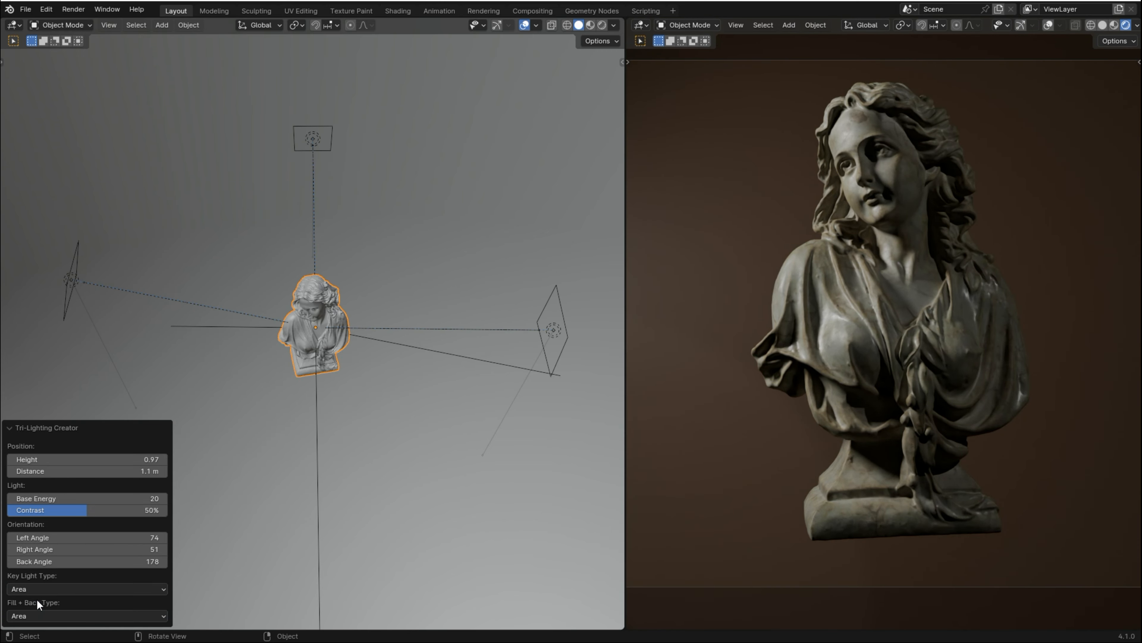